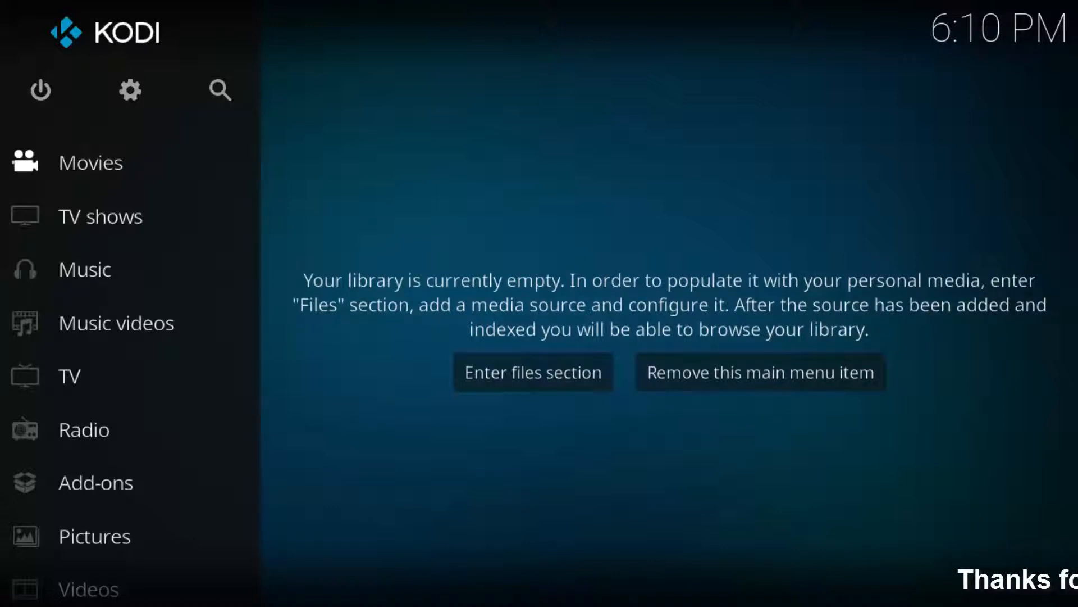
mouse_move(657, 267)
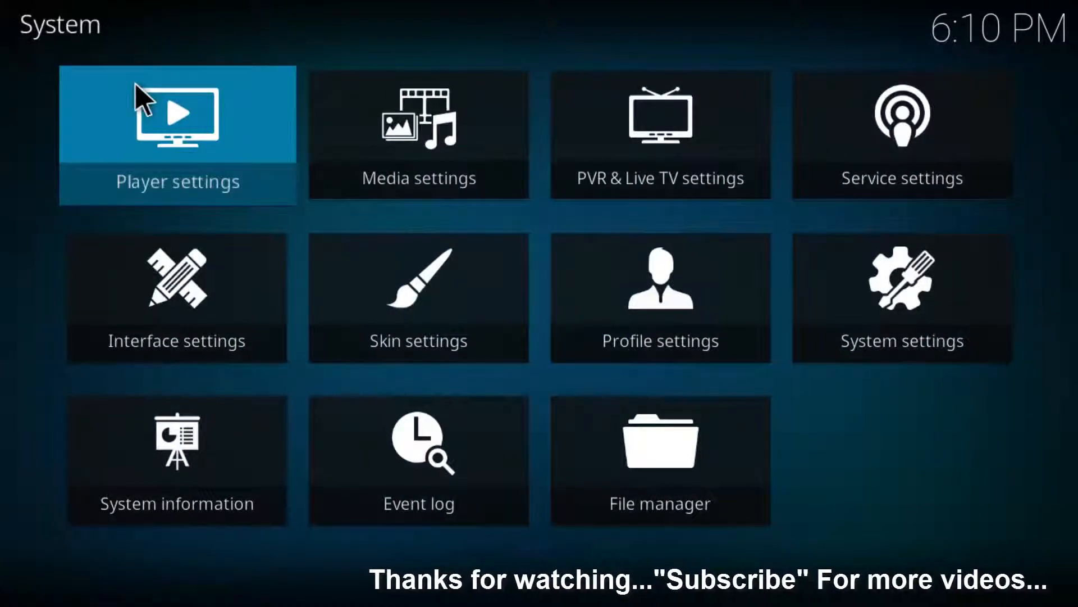
- Open Kodi's File manager from the System settings
left_click(659, 459)
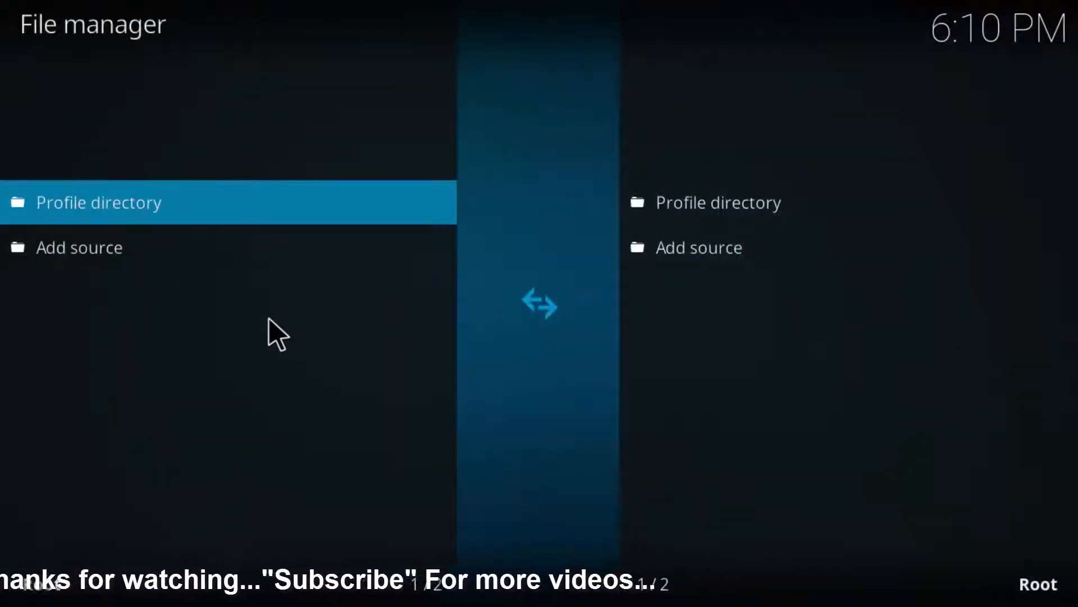
left_click(79, 247)
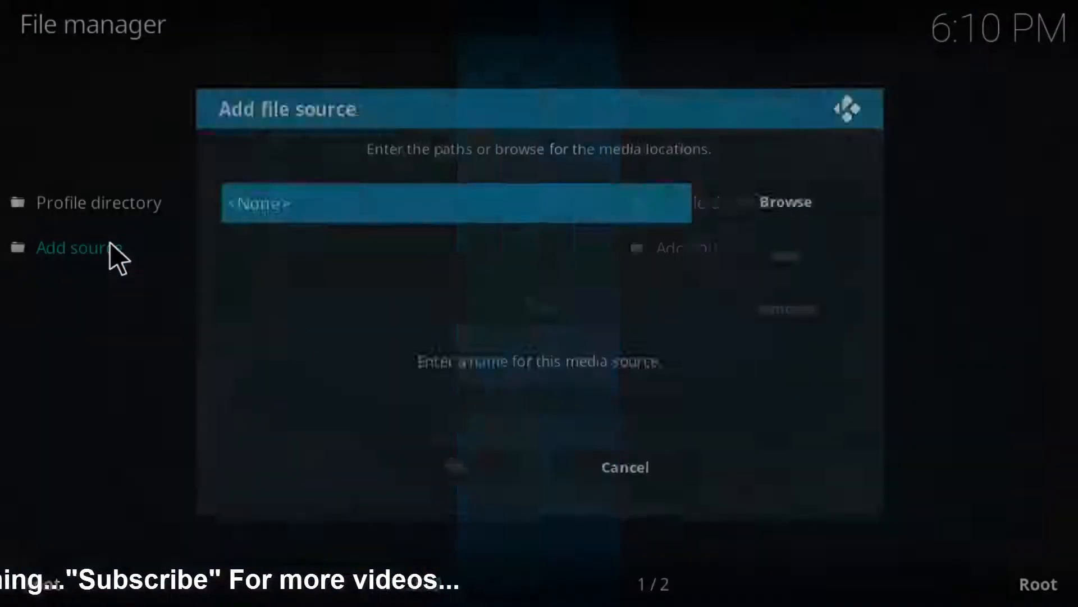
left_click(456, 203)
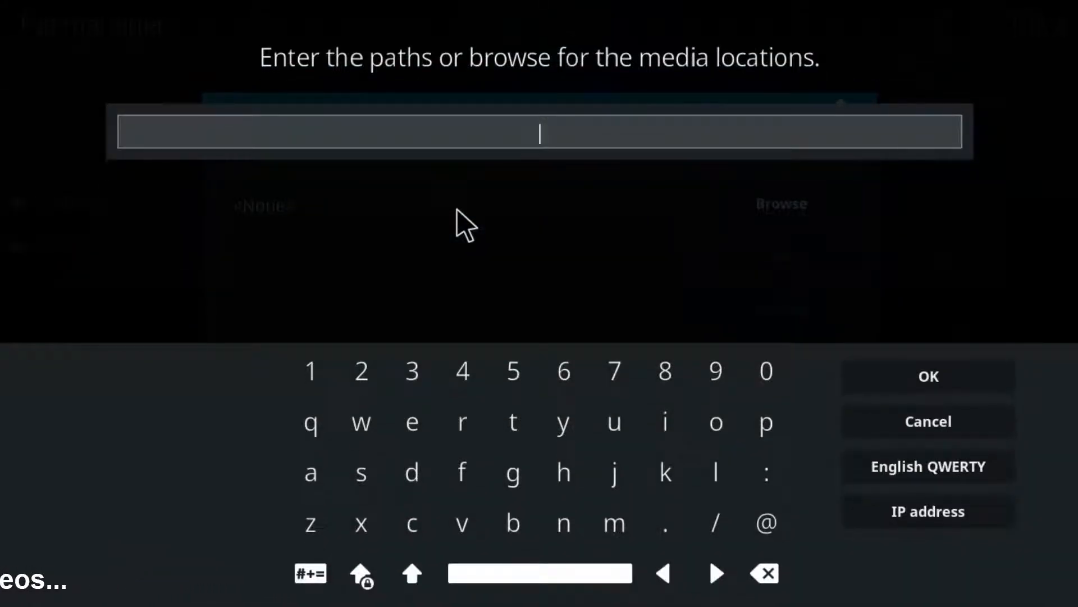
type("http://repo.koditips.com")
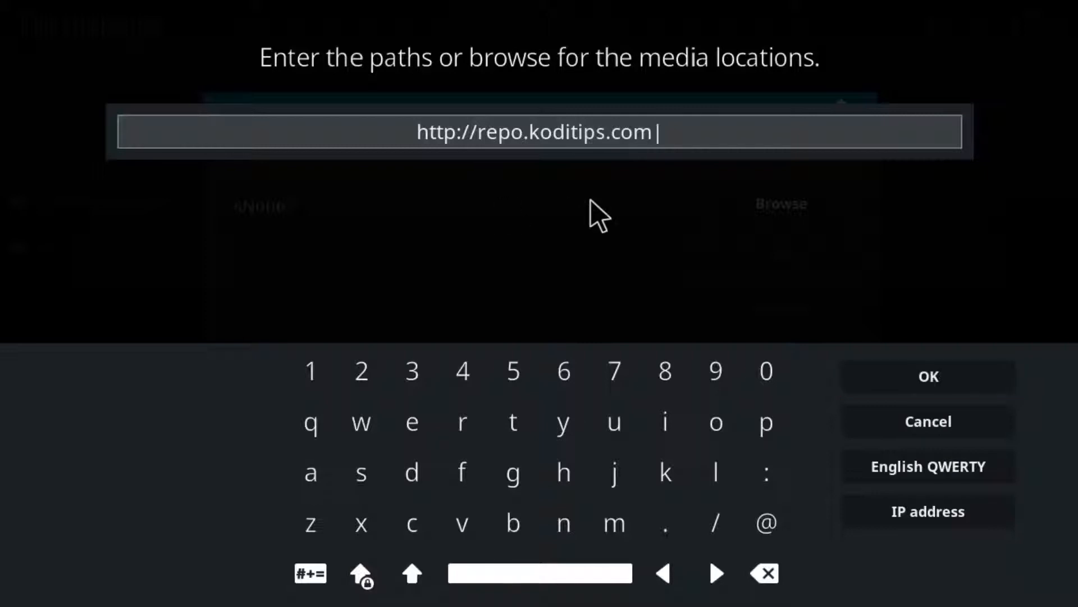
left_click(928, 377)
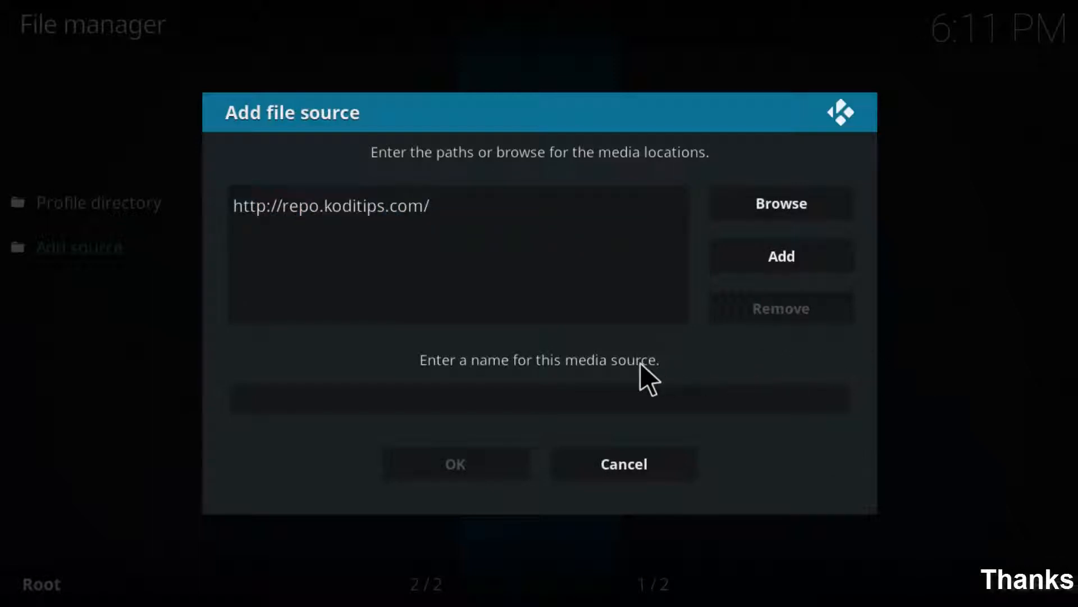
- Name the new source 'koditips' and save it
left_click(539, 399)
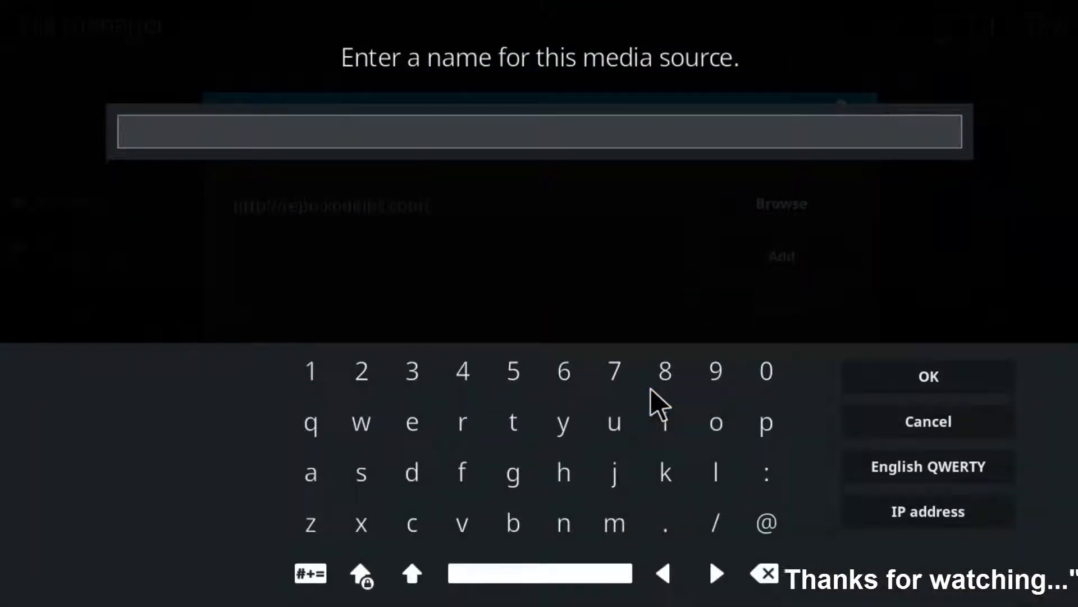
type("koditips")
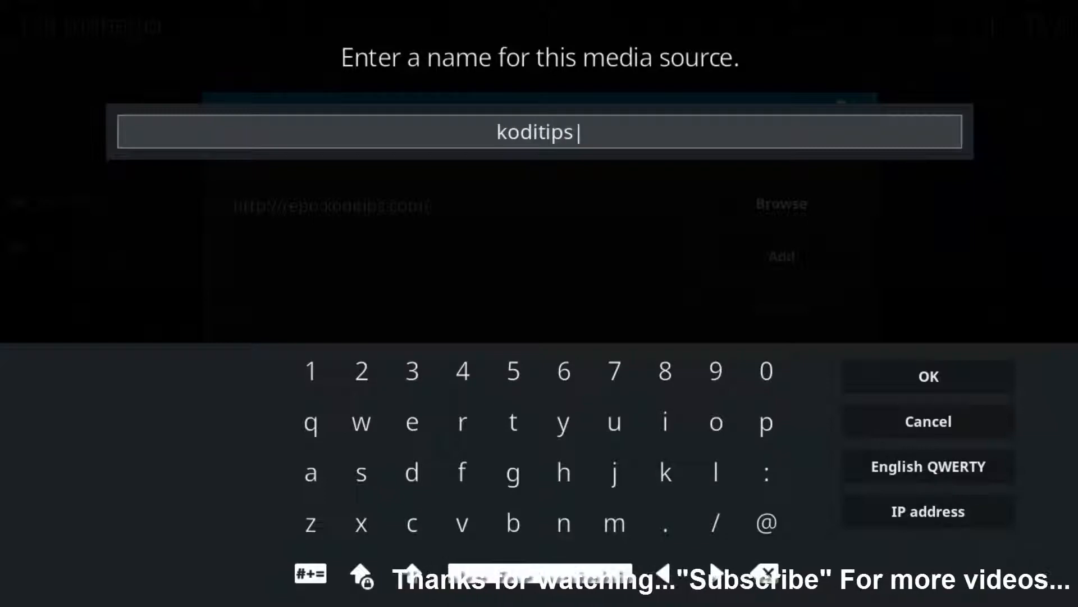
left_click(927, 376)
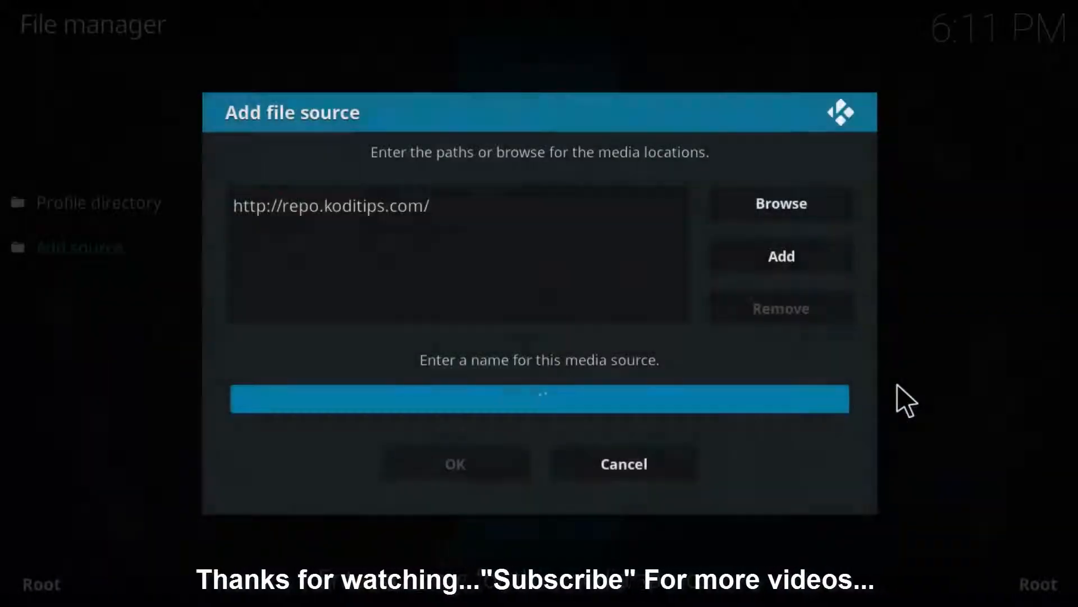
left_click(454, 464)
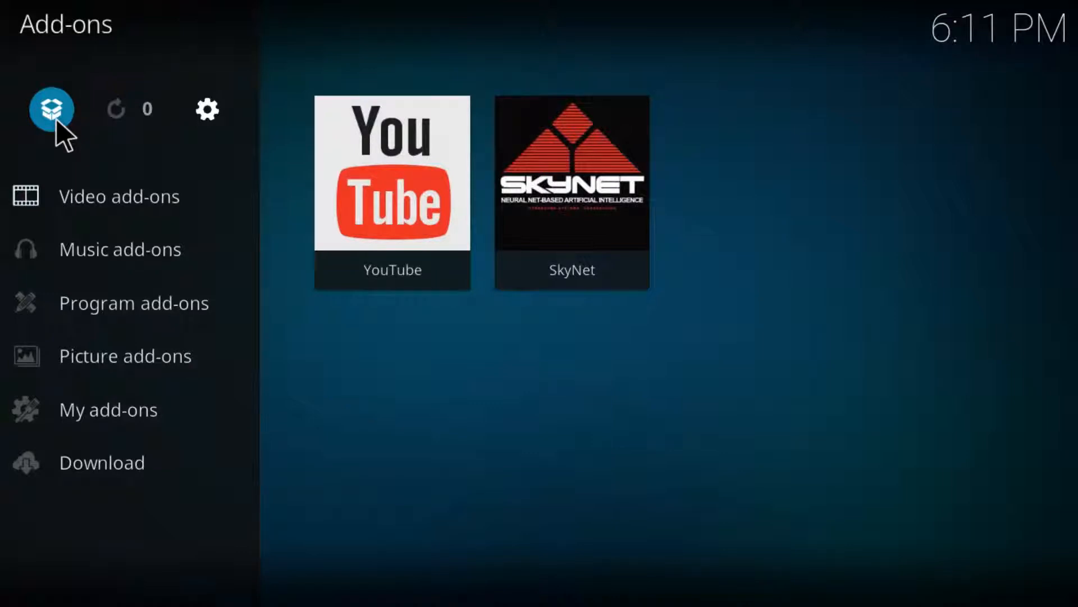
- Open the Add-on browser and its Install from zip file option
left_click(51, 108)
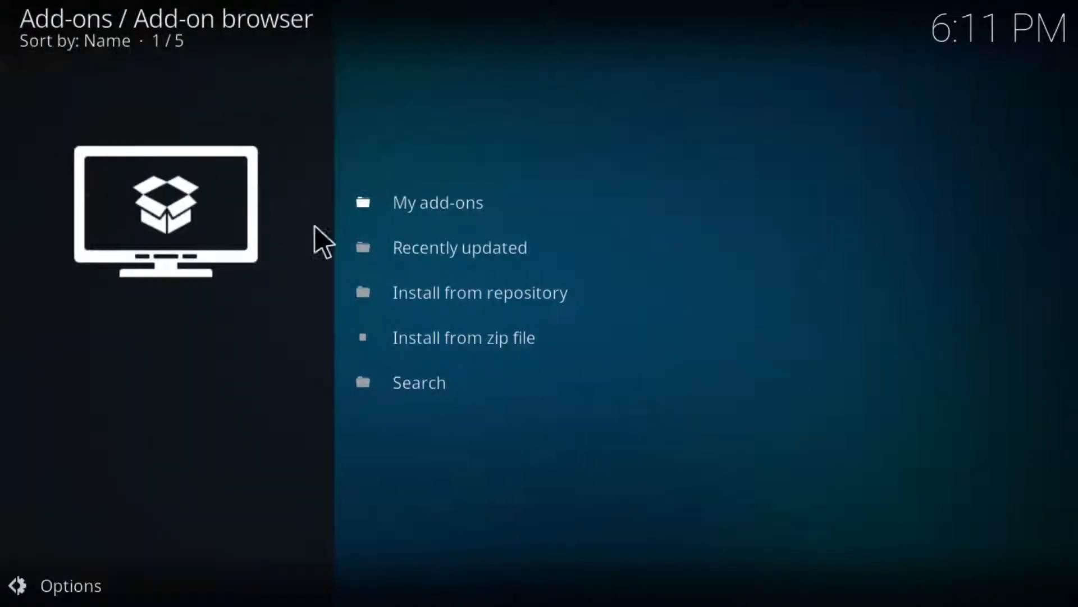
mouse_move(465, 337)
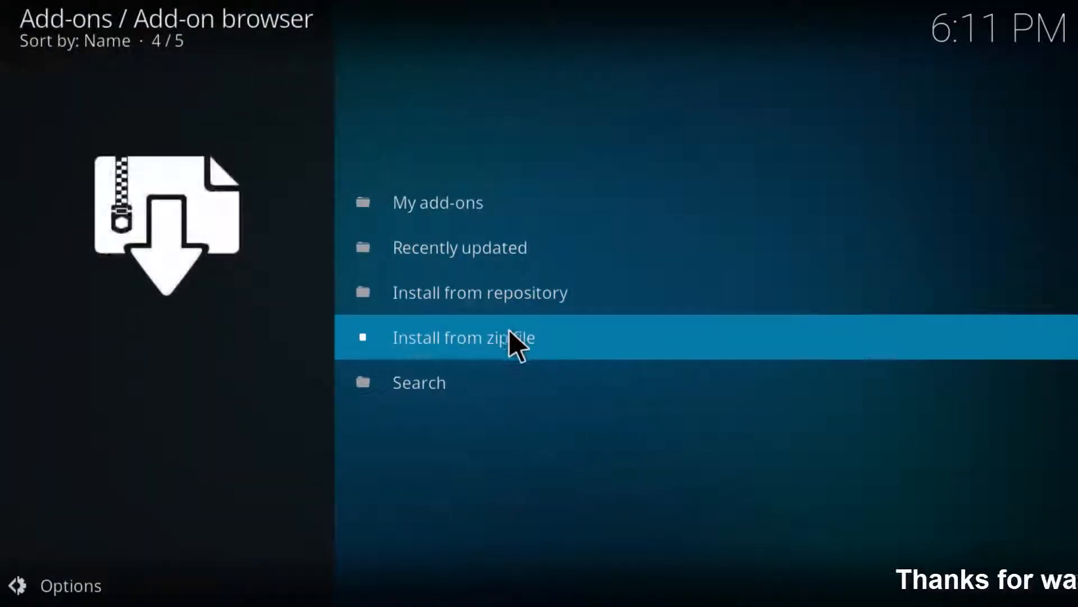
left_click(462, 338)
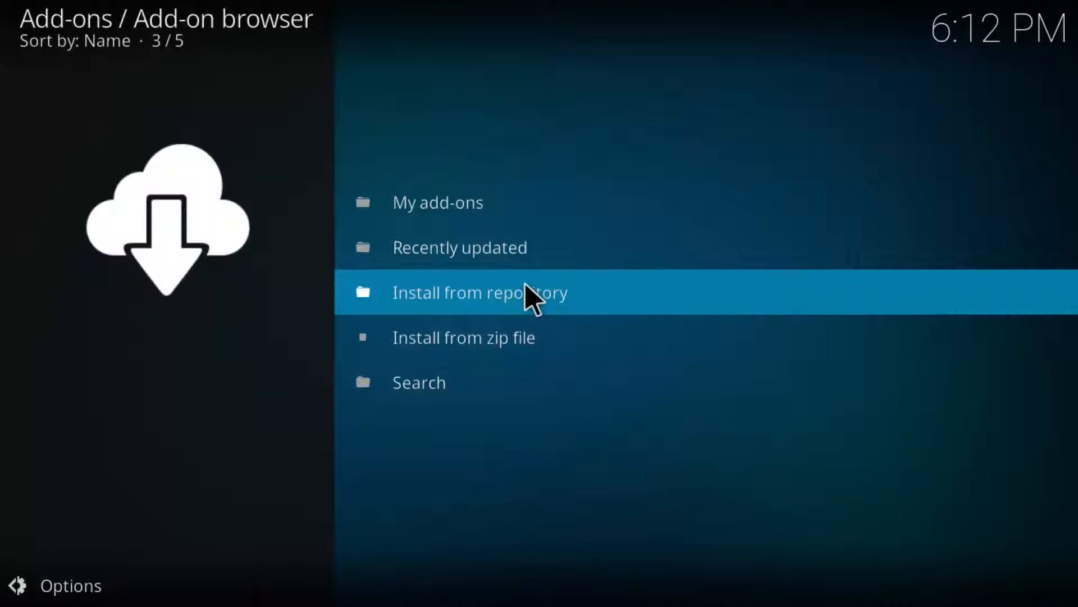
- Open Find A Stream in the KodiTips.com Repository's video add-ons
left_click(480, 291)
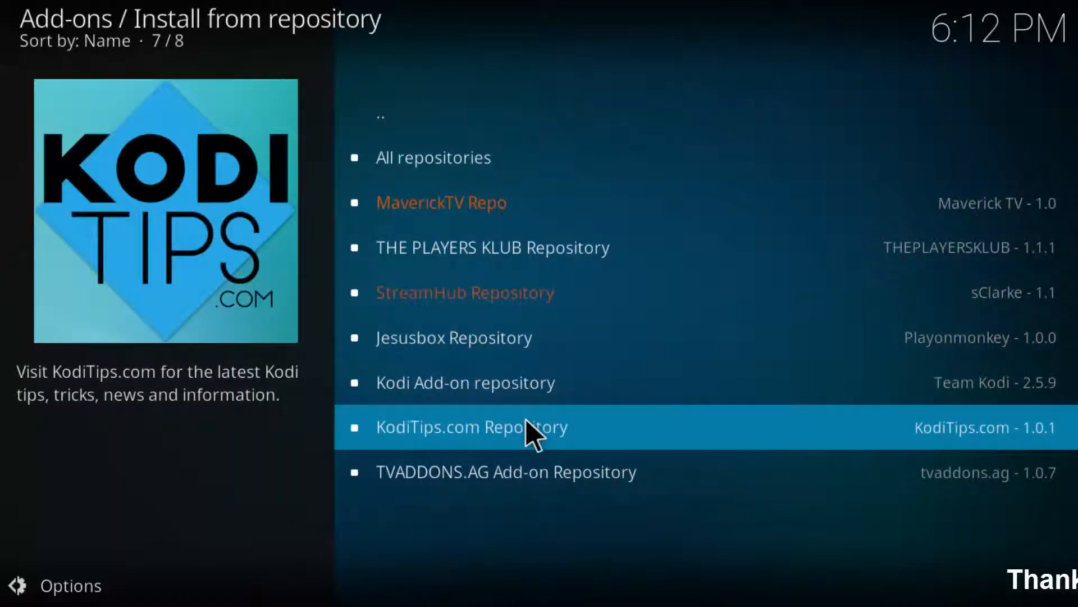
left_click(469, 426)
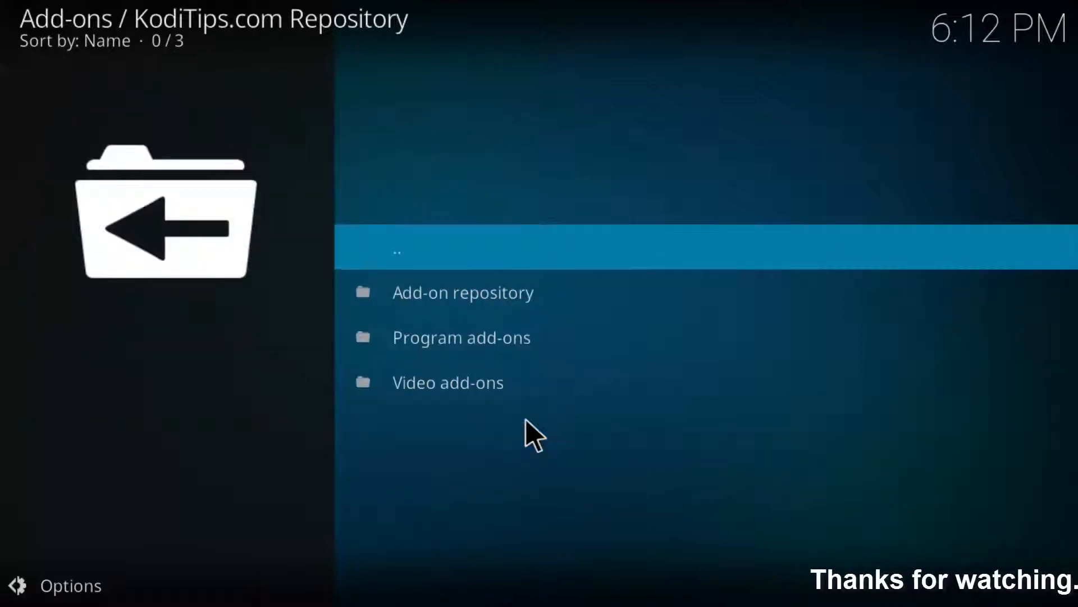
left_click(448, 383)
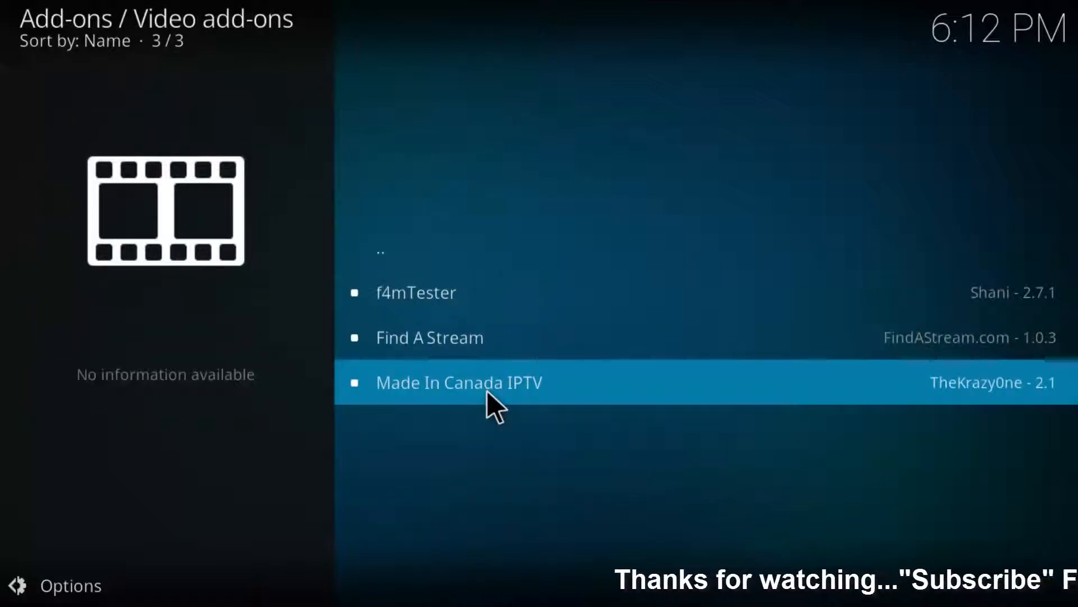
key("up")
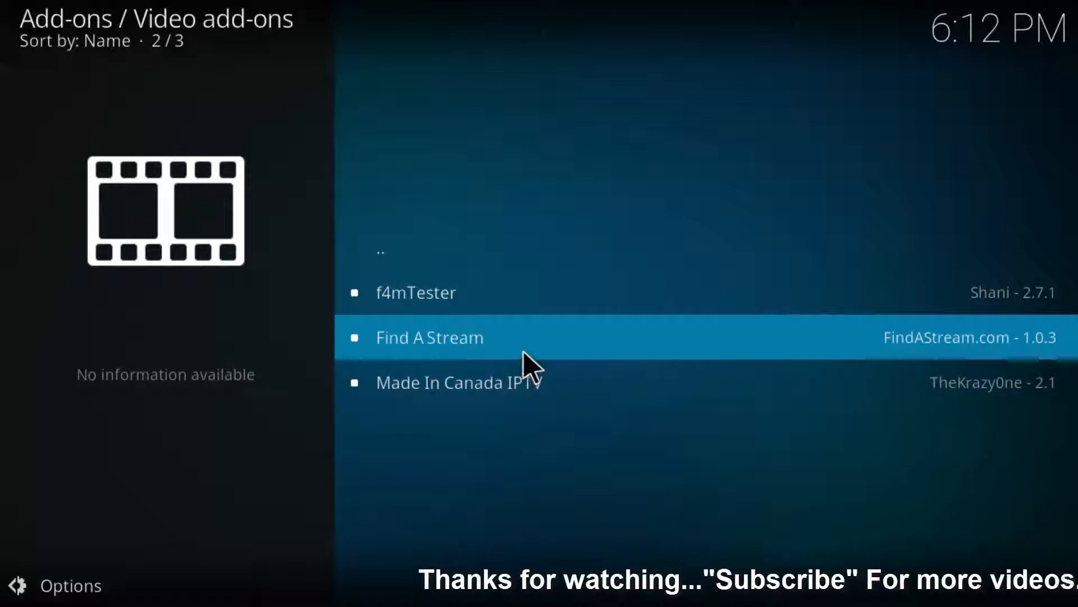
left_click(429, 337)
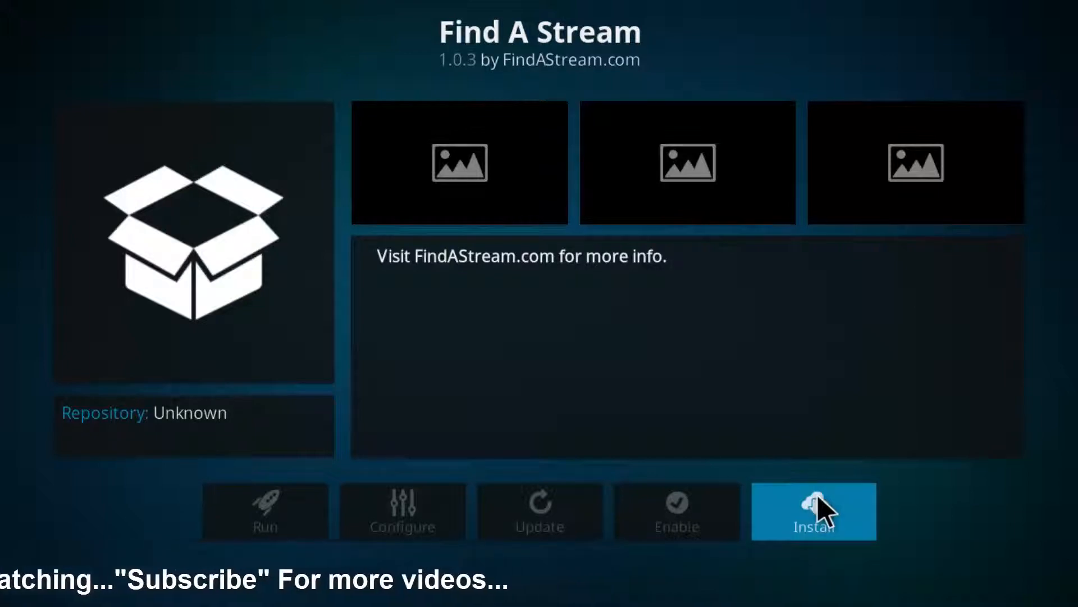
- Install the Find A Stream add-on and close the folder browsing prompt
left_click(814, 512)
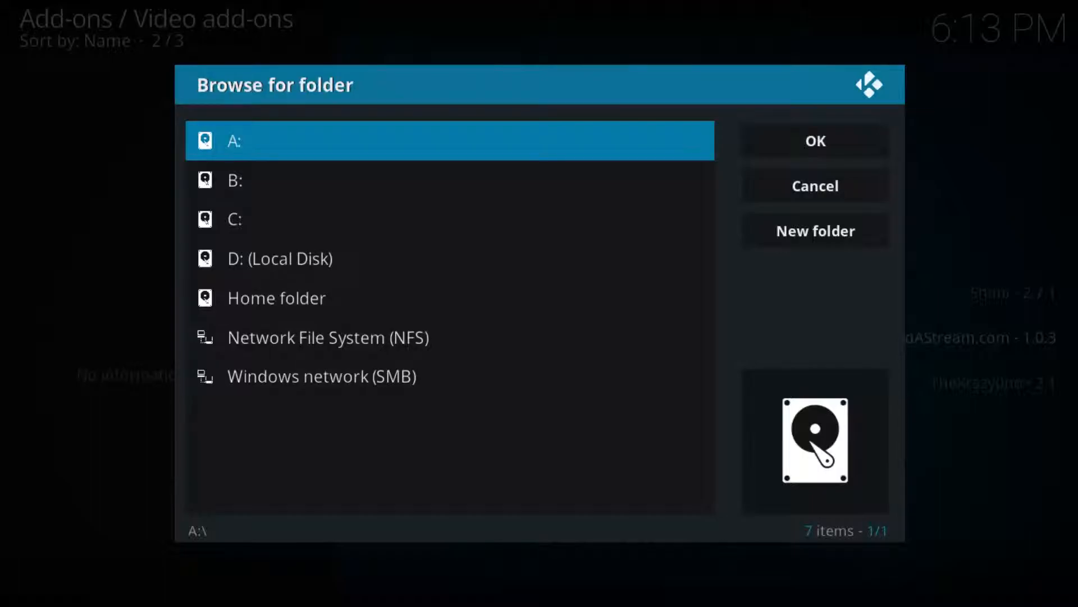
left_click(815, 186)
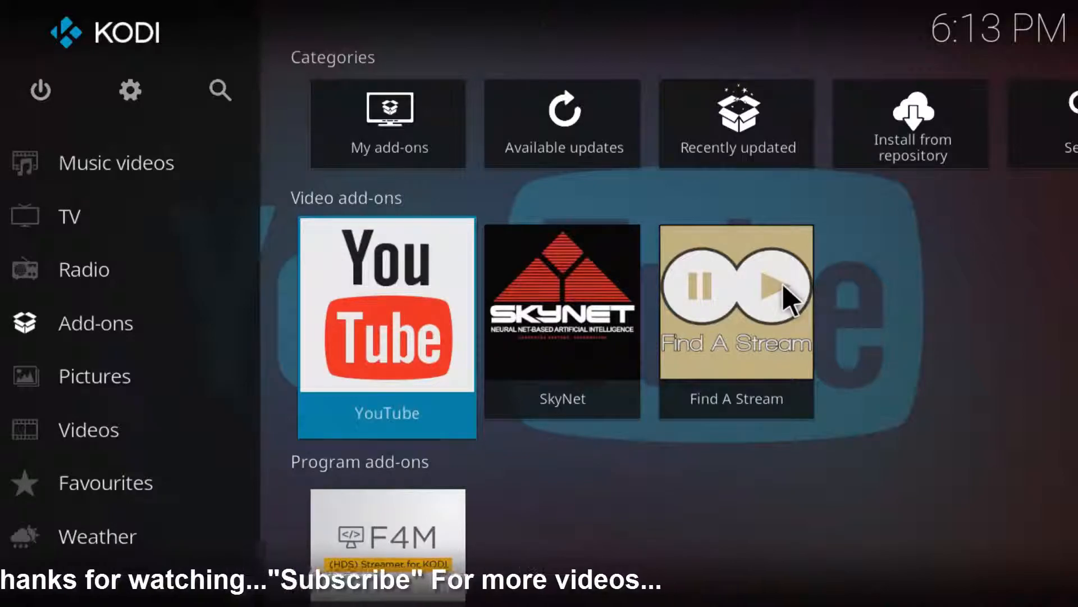
- Launch Find A Stream, open Movies, and scroll through the 61 titles
left_click(735, 305)
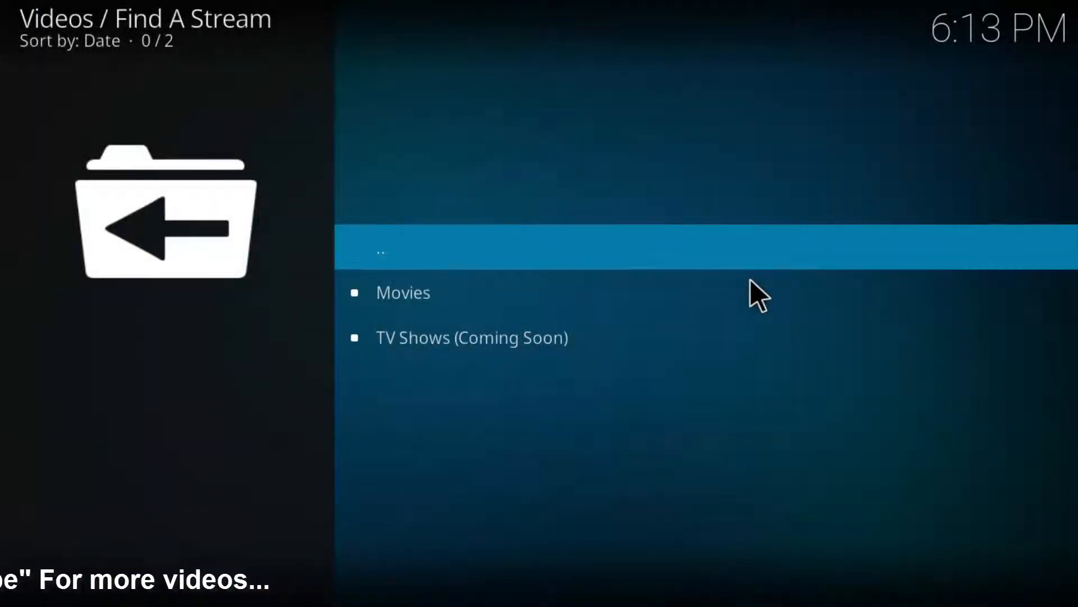
mouse_move(729, 337)
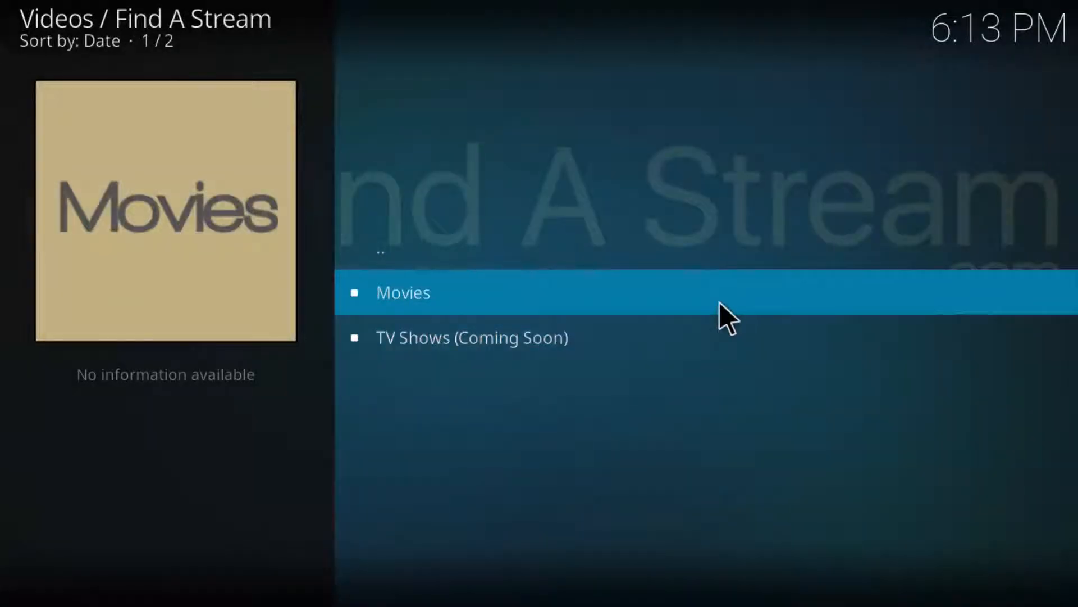
left_click(403, 292)
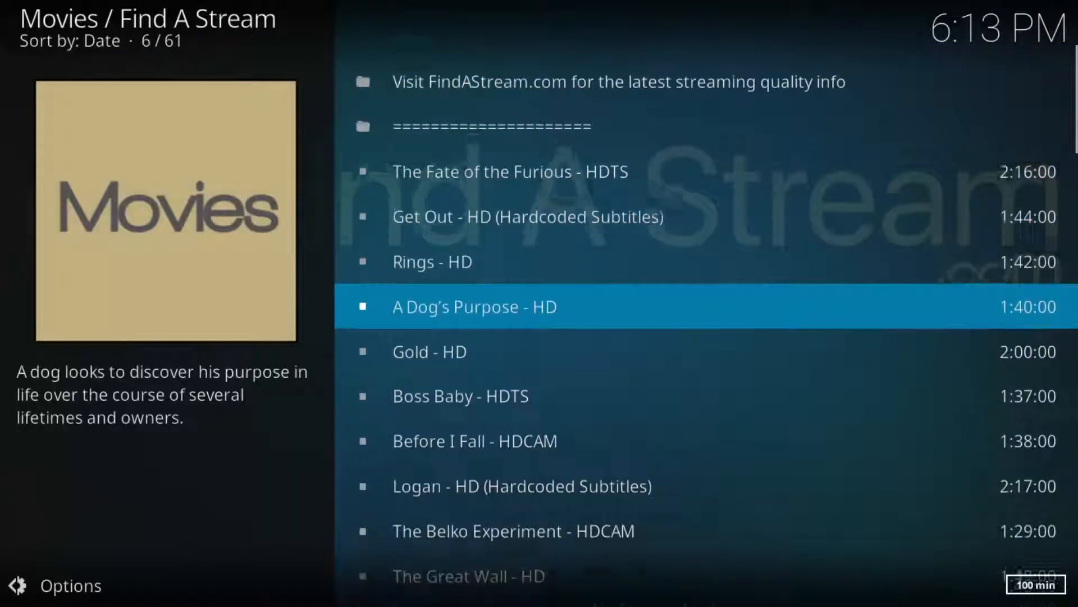
scroll("down", 3)
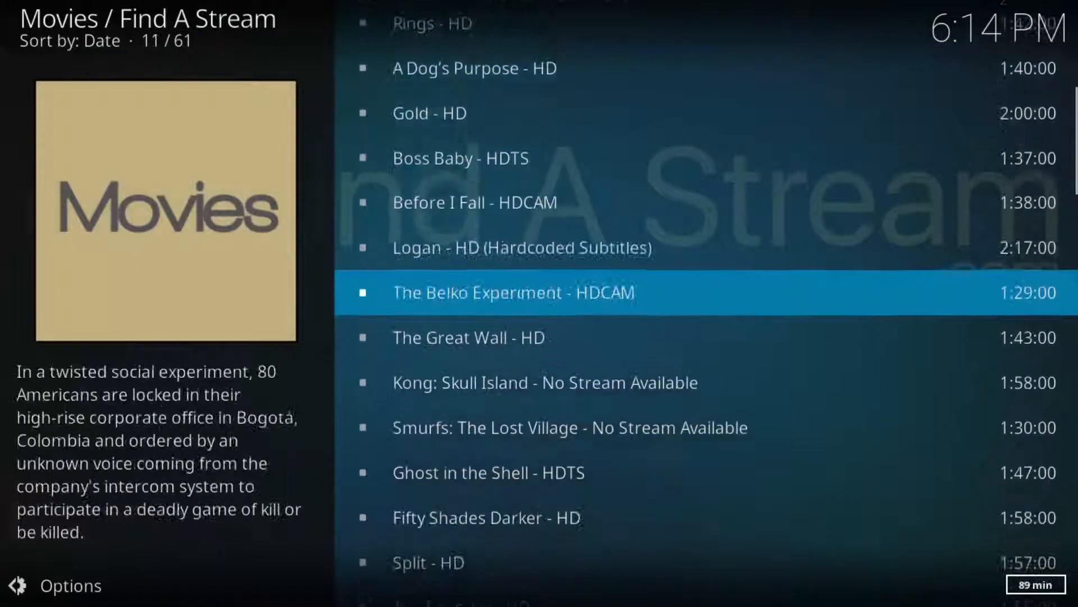
scroll("down", 3)
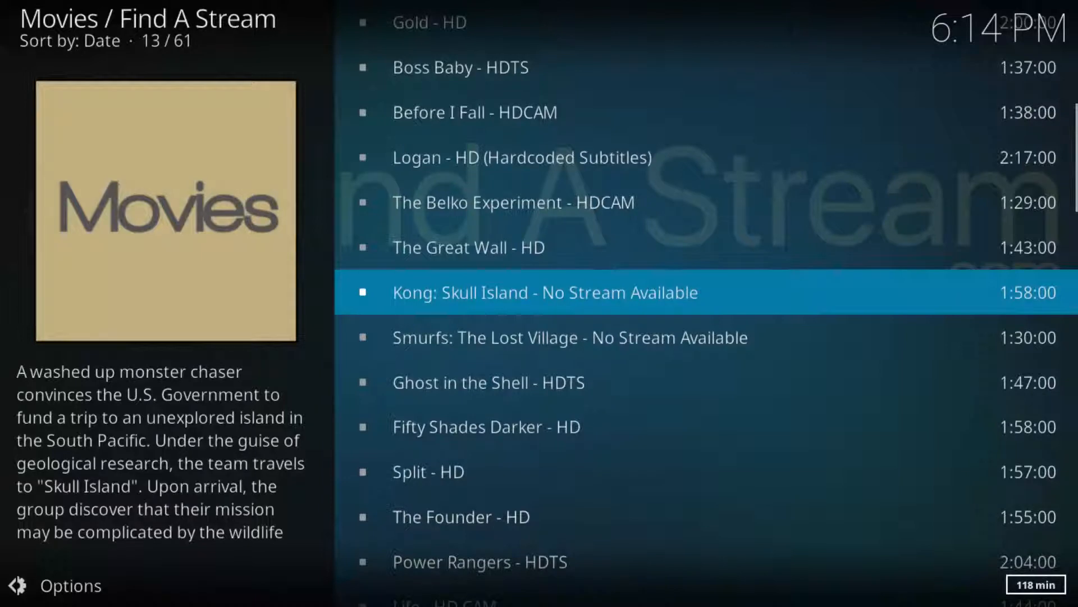